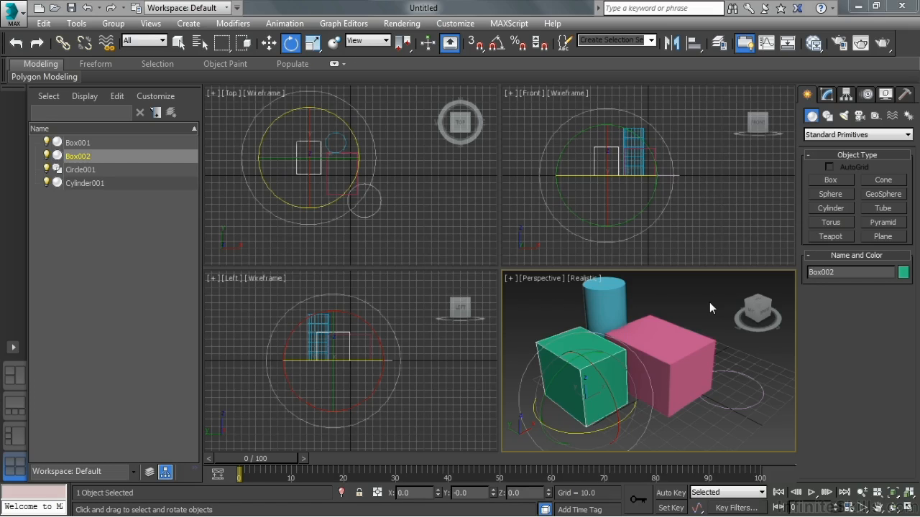
mouse_move(499, 268)
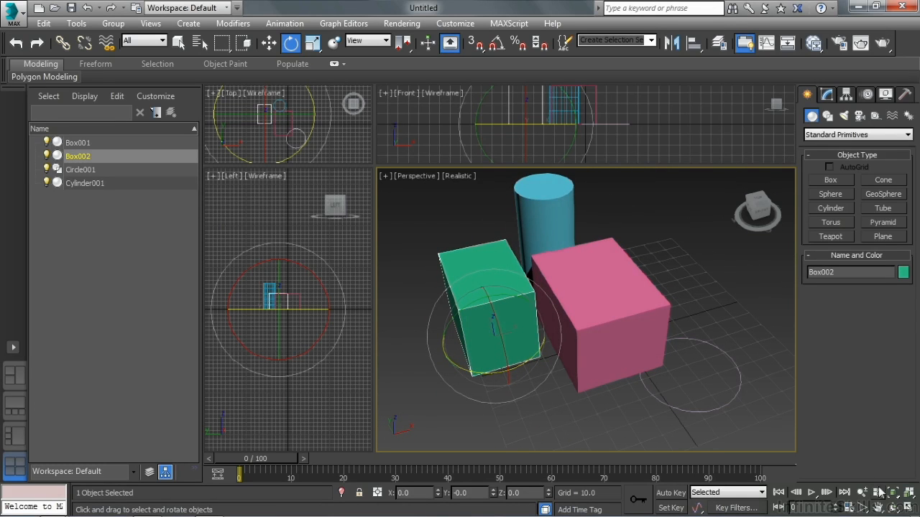
mouse_move(902, 500)
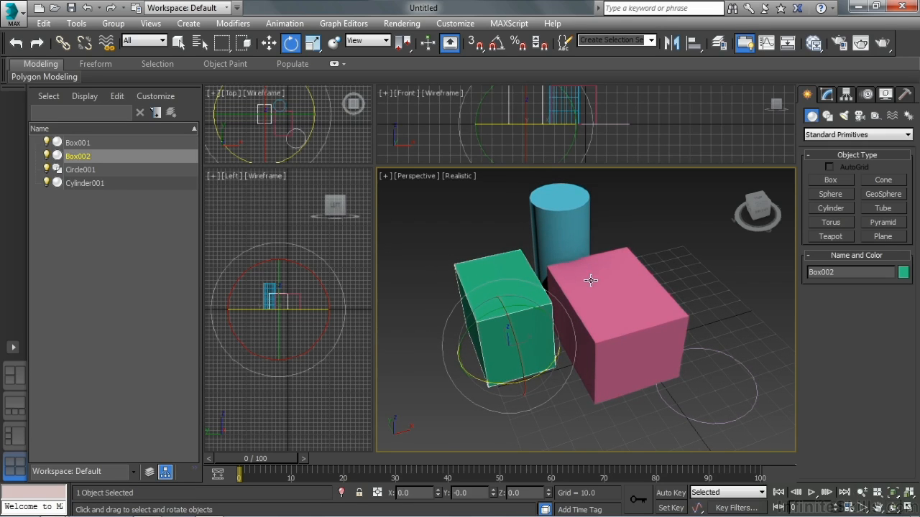
mouse_move(583, 288)
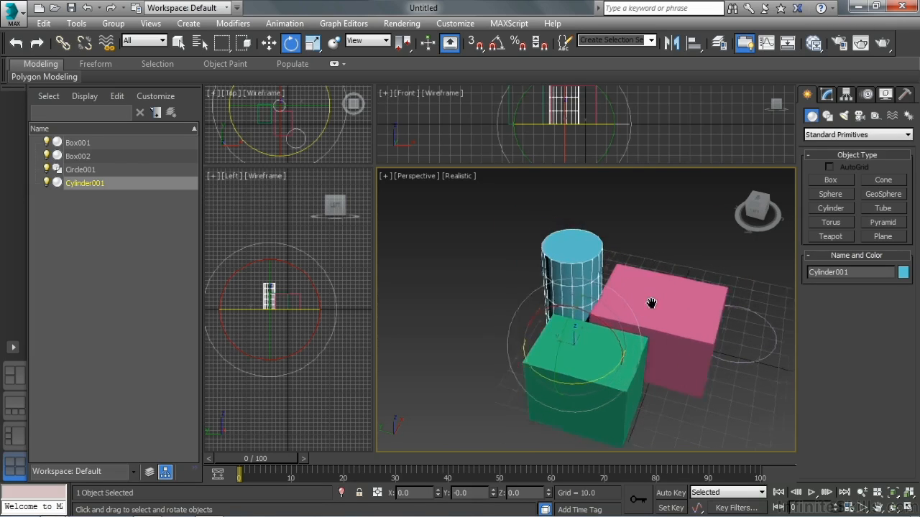
Orbit the Perspective view to the far side so the pink box faces front.
left_click_drag(650, 302, 636, 299)
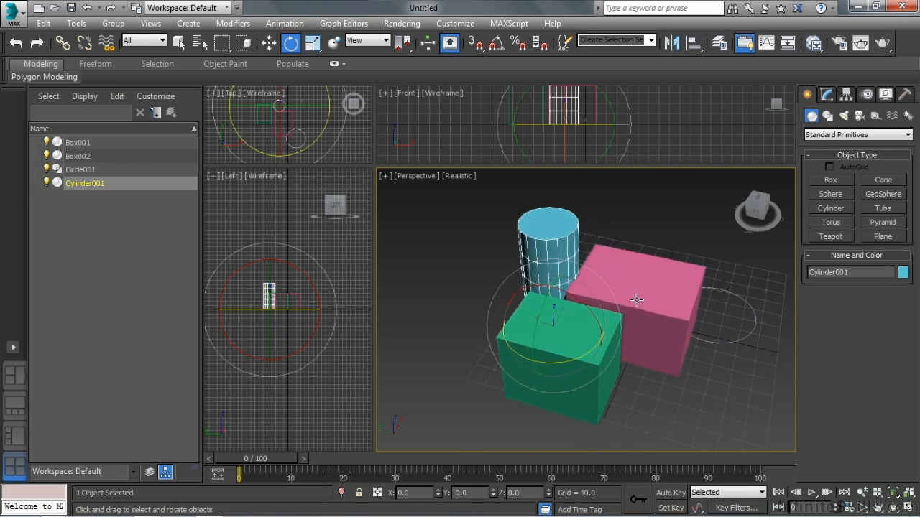
left_click_drag(636, 299, 682, 253)
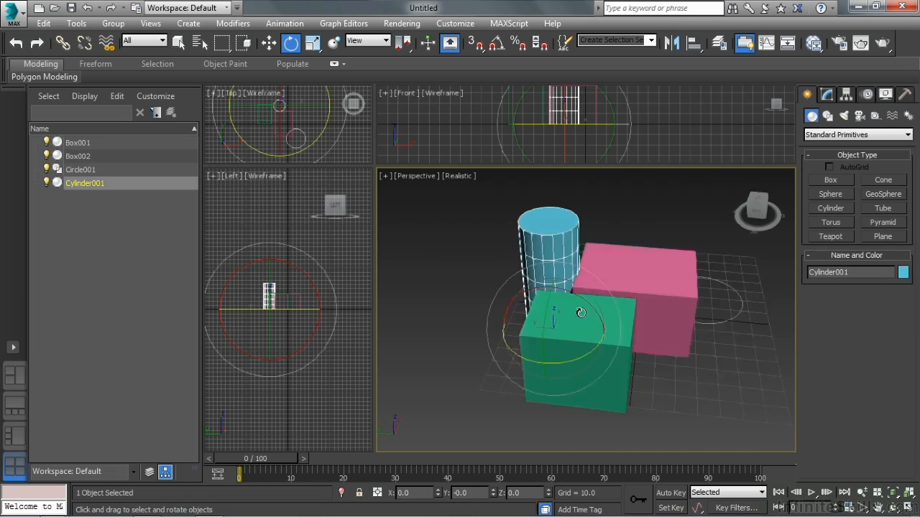
left_click_drag(581, 312, 607, 339)
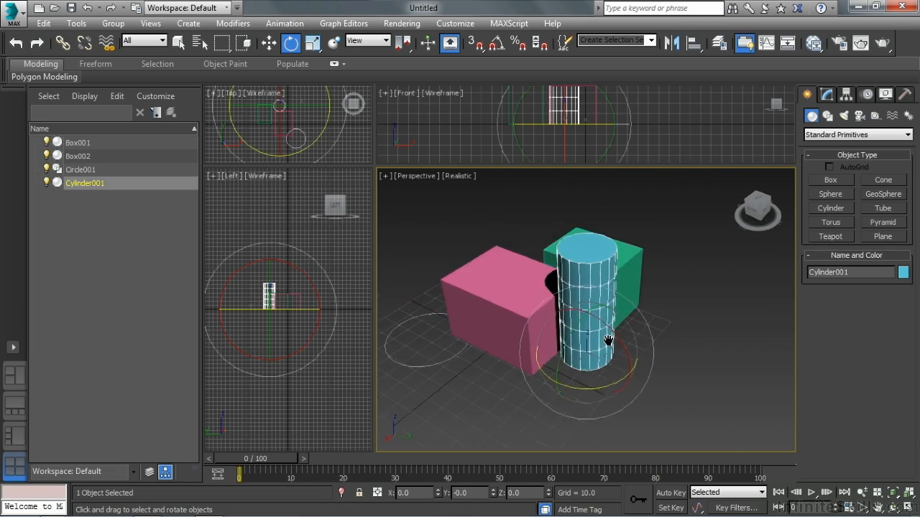
left_click_drag(608, 339, 494, 314)
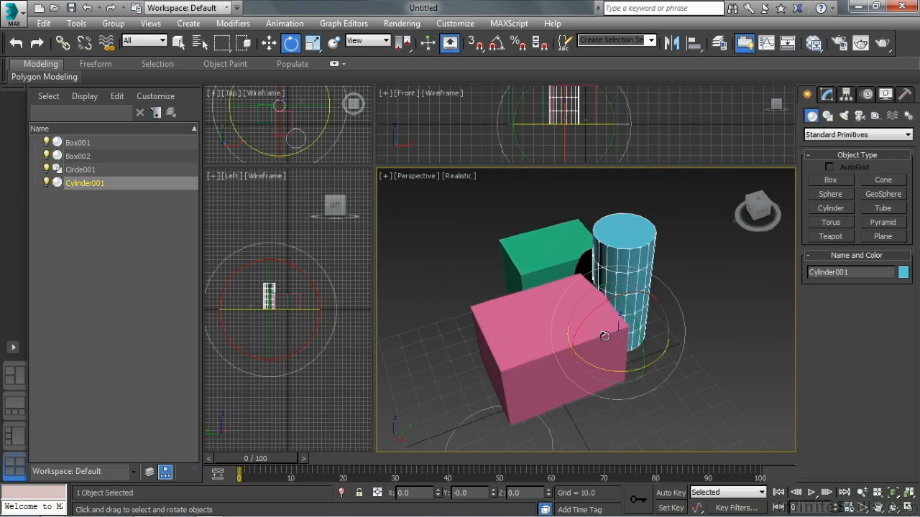
Choose Move from the quad menu and drag the cylinder across the grid, cancelling the last drag.
right_click(605, 336)
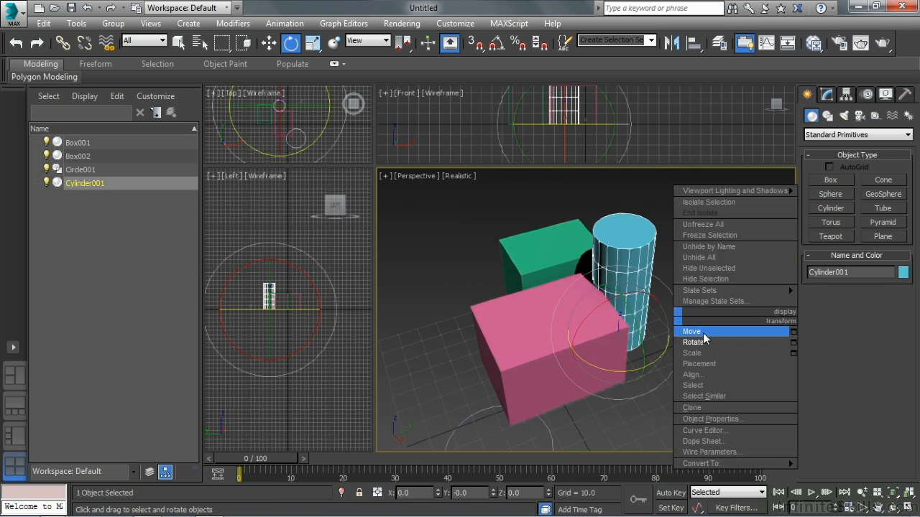
left_click(691, 331)
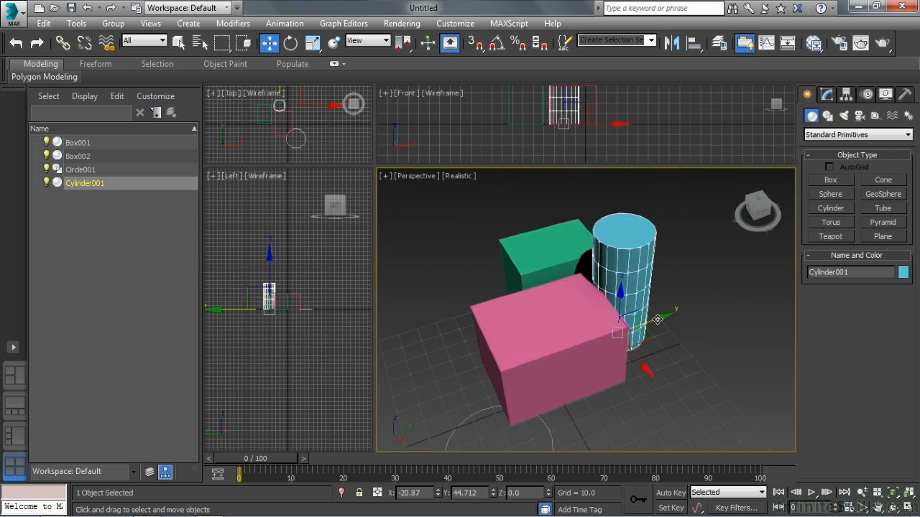
left_click_drag(658, 319, 669, 314)
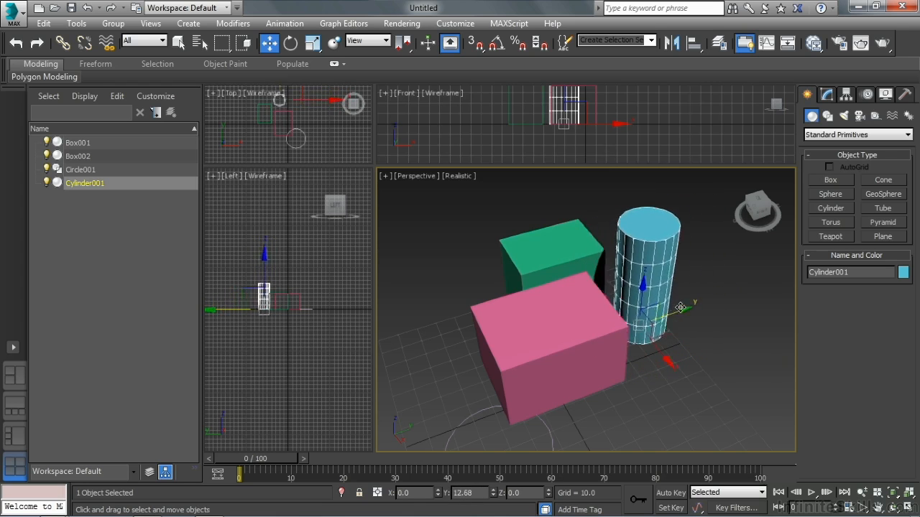
left_click_drag(679, 308, 696, 317)
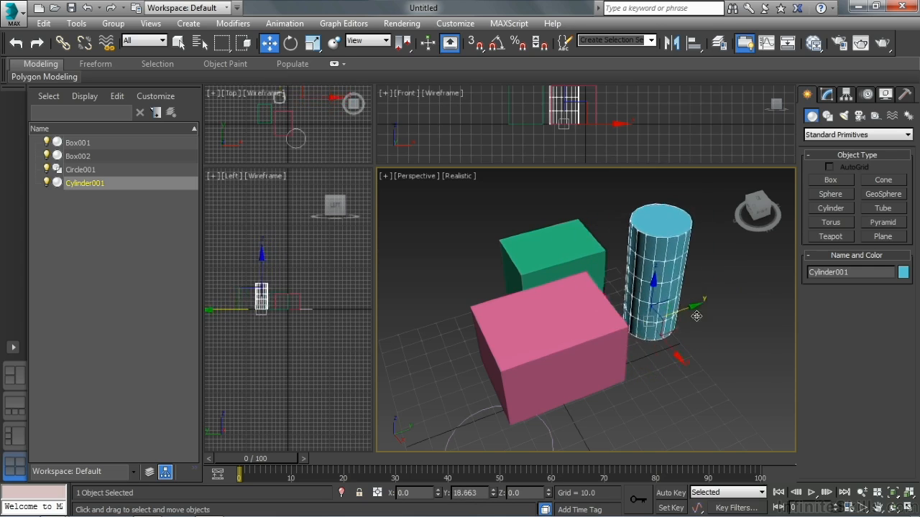
left_click_drag(696, 316, 618, 309)
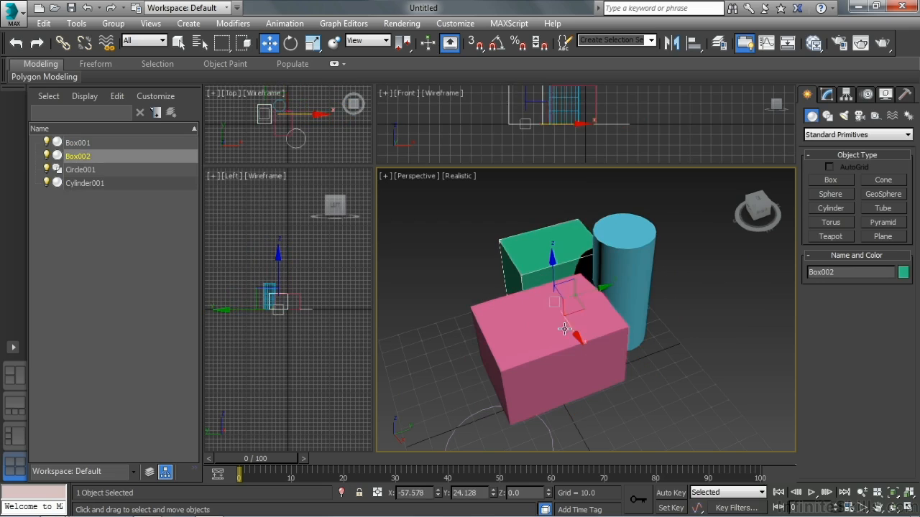
left_click_drag(564, 329, 522, 274)
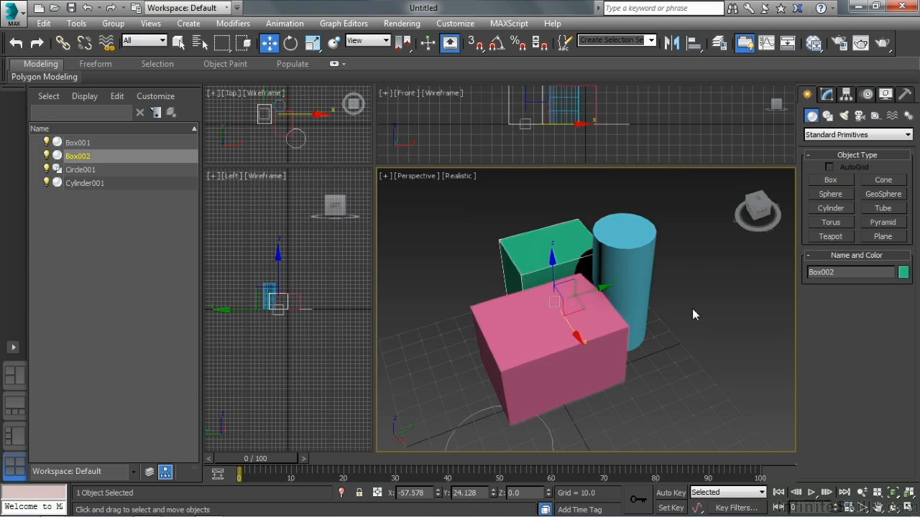
mouse_move(682, 305)
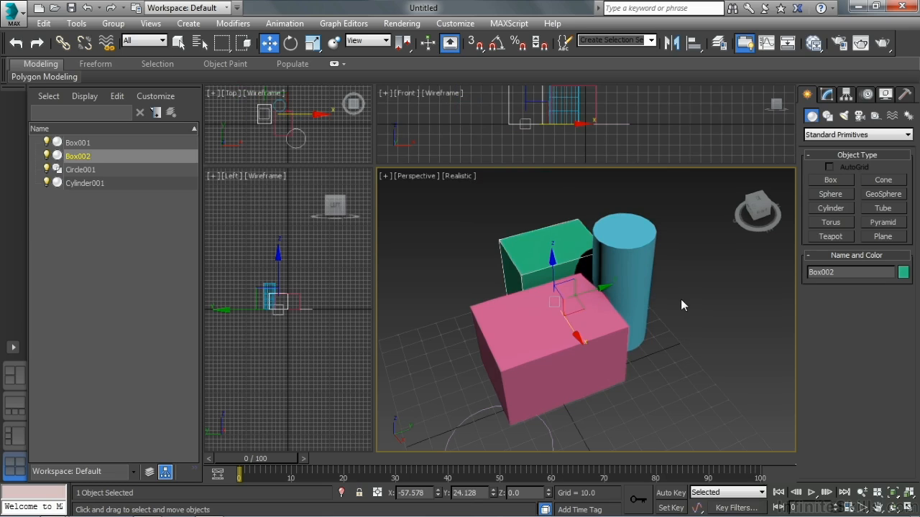